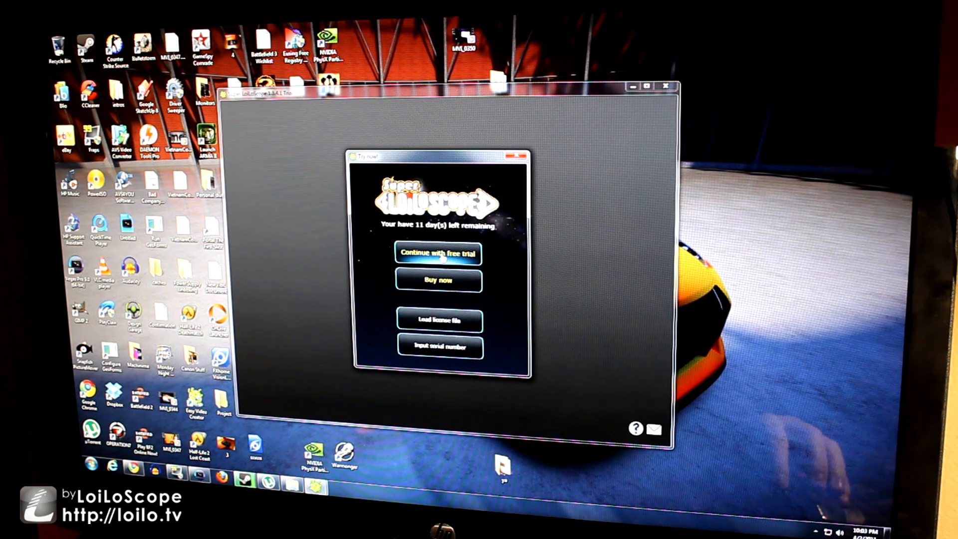
Continue on the free trial, start a new project and place MVI_0350.MOV on its timeline
{"action": "left_click", "coordinate": [437, 253]}
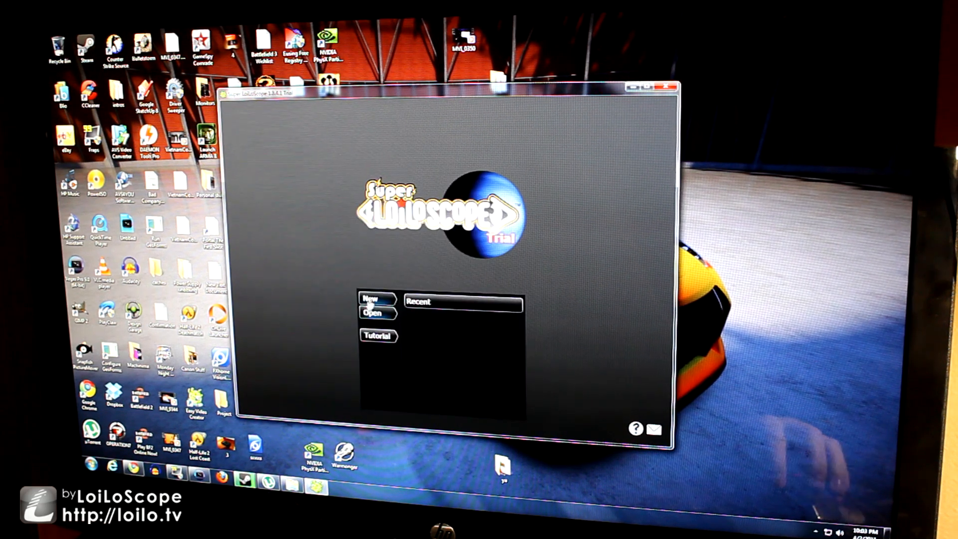
{"action": "left_click", "coordinate": [375, 298]}
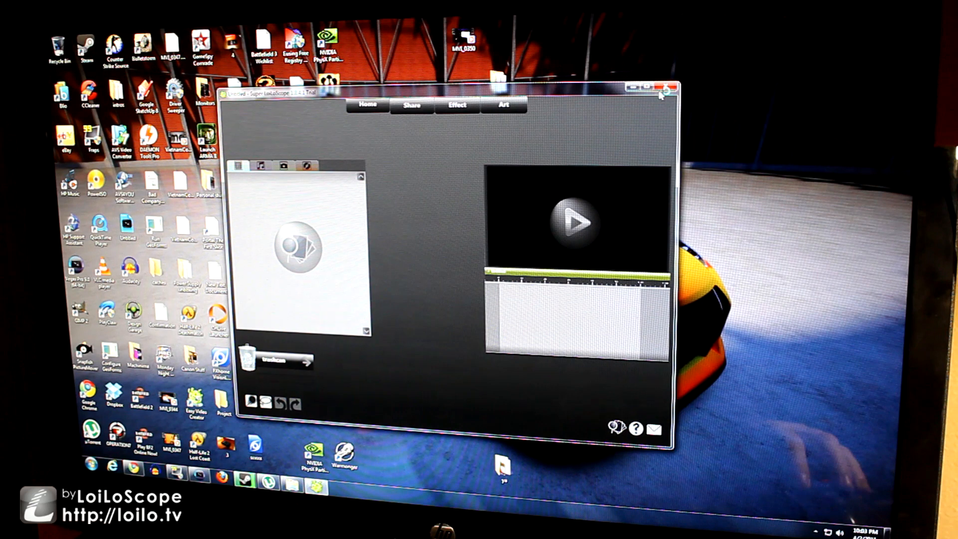
{"action": "left_click", "coordinate": [646, 87]}
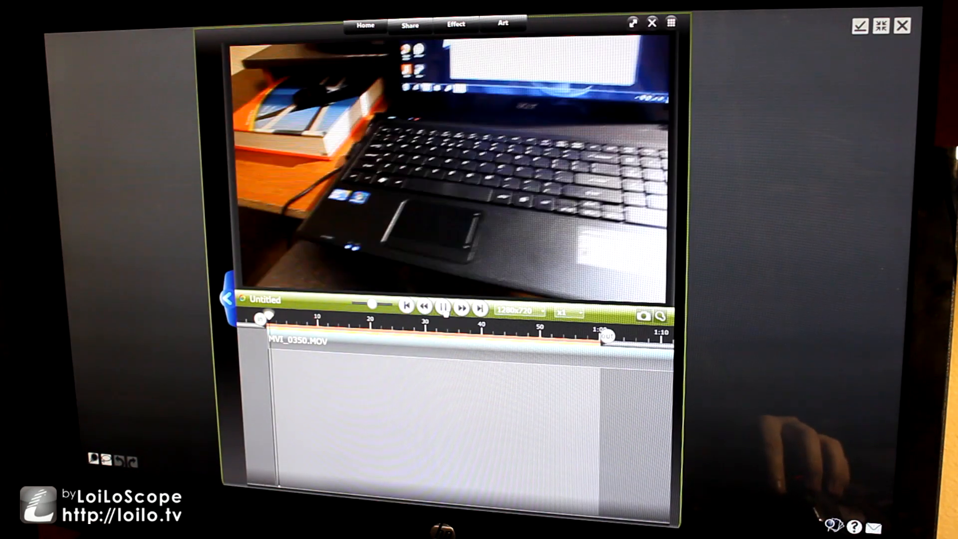
{"action": "left_click", "coordinate": [443, 306]}
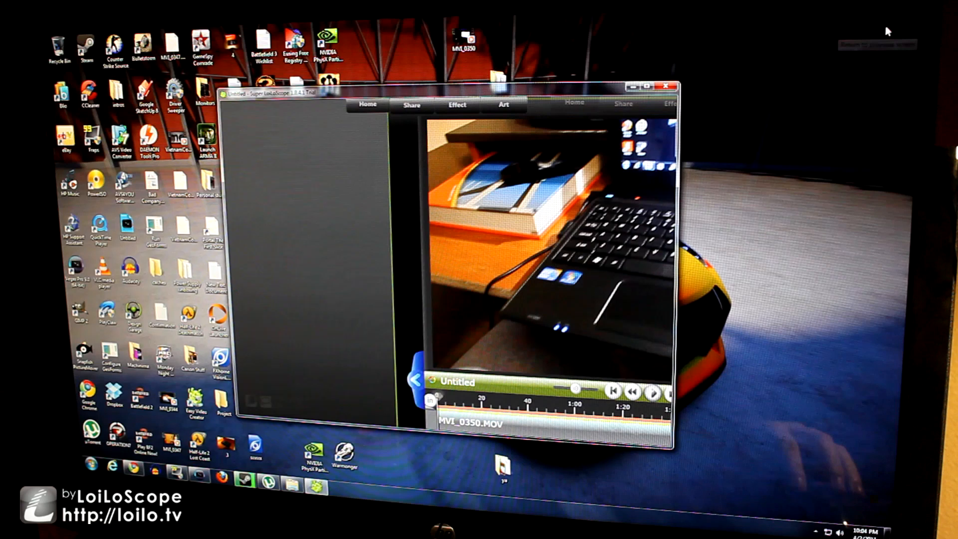
Render As MainConcept AVC/AAC MP4 from the 1080p HD template and reach its Custom settings
{"action": "left_click", "coordinate": [665, 86]}
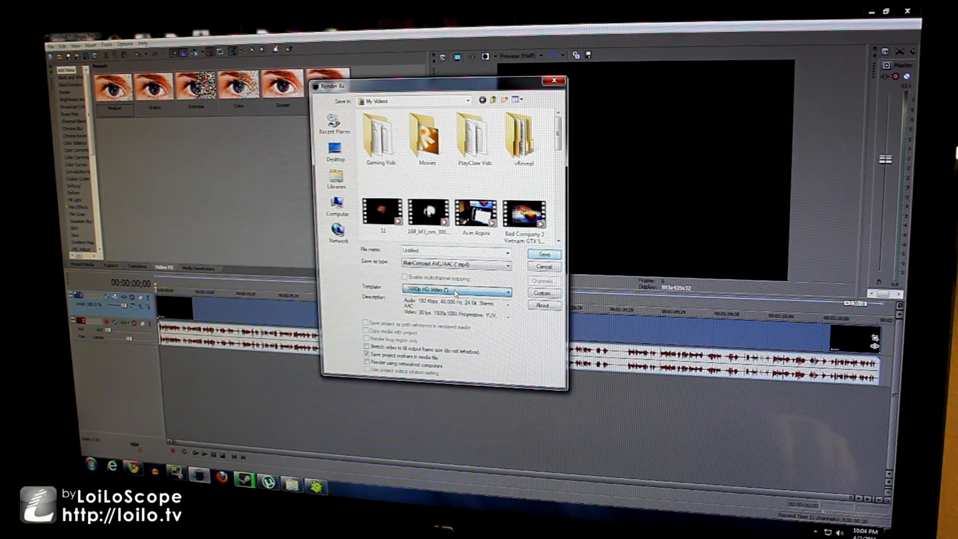
{"action": "left_click", "coordinate": [542, 292]}
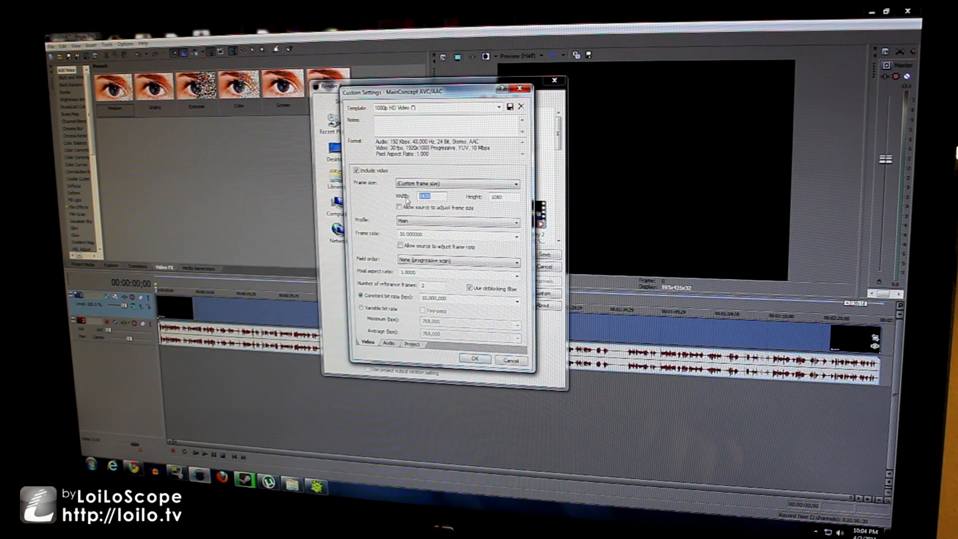
Set the render template to 1280×720 progressive at 30 fps with a higher constant bit rate
{"action": "left_click", "coordinate": [499, 196]}
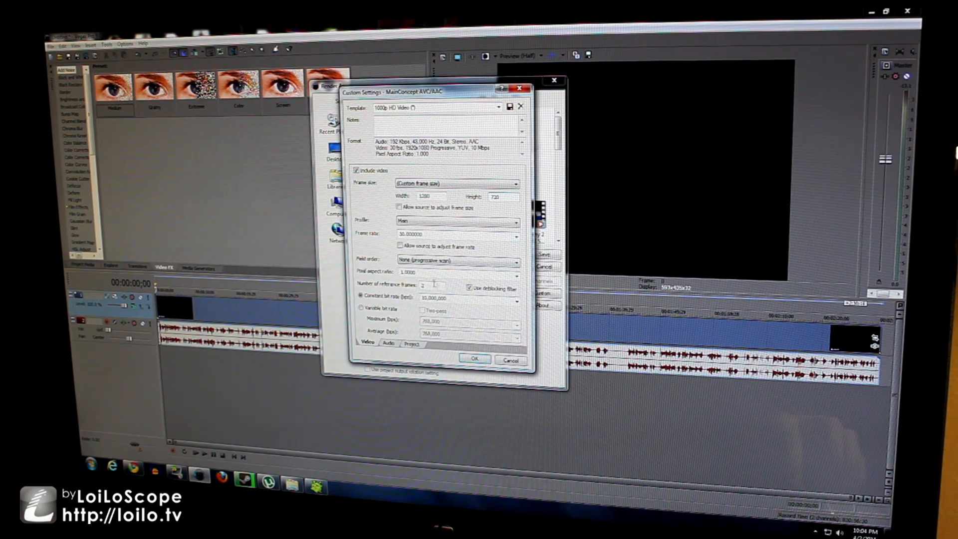
{"action": "left_click", "coordinate": [516, 297]}
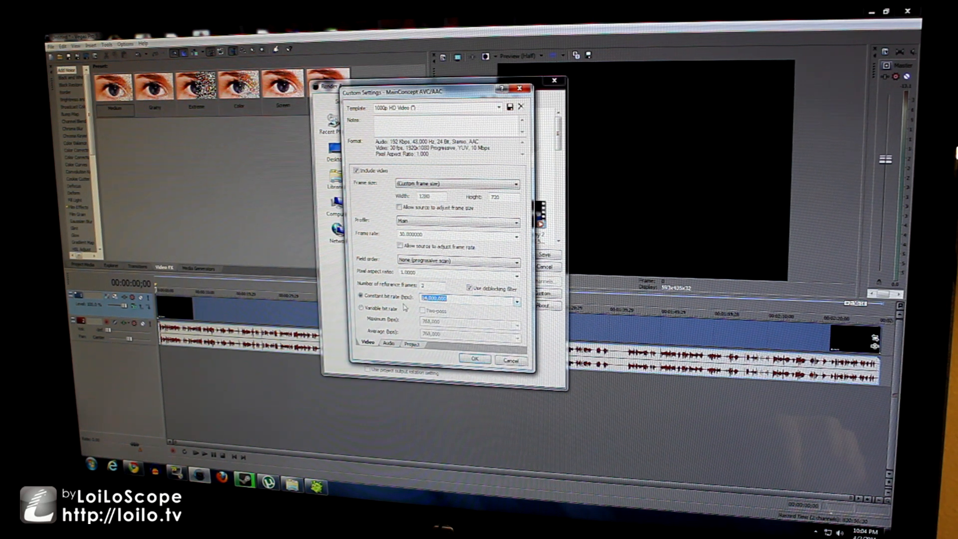
{"action": "left_click", "coordinate": [388, 342]}
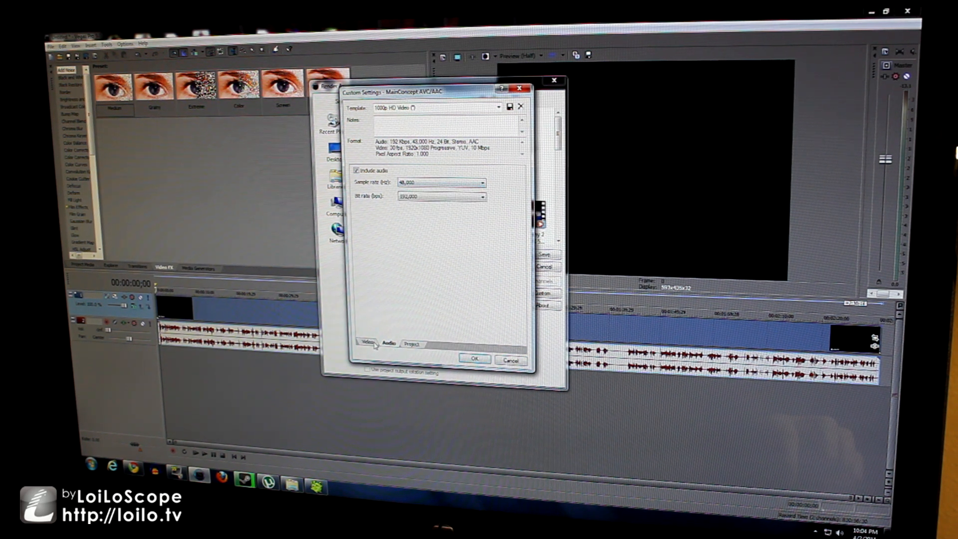
{"action": "left_click", "coordinate": [368, 342]}
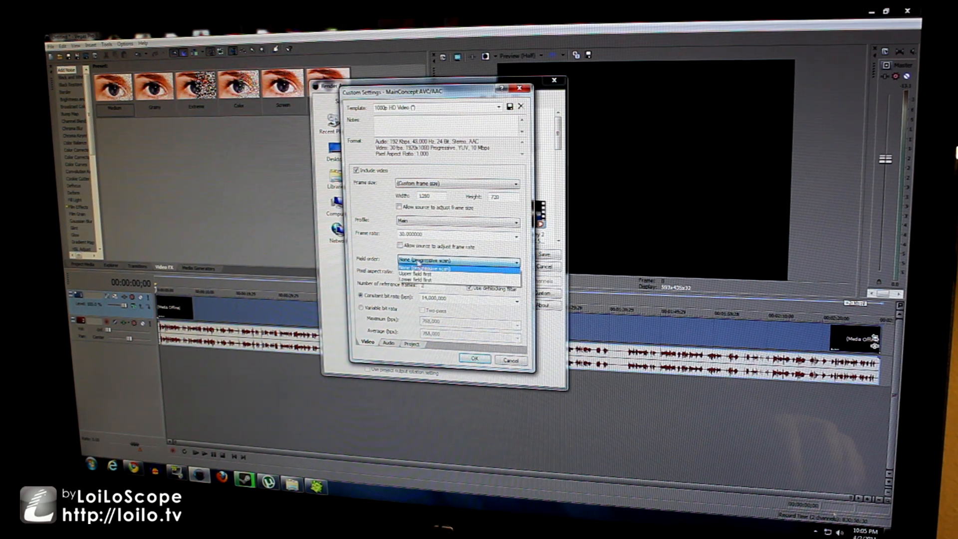
{"action": "left_click", "coordinate": [458, 260]}
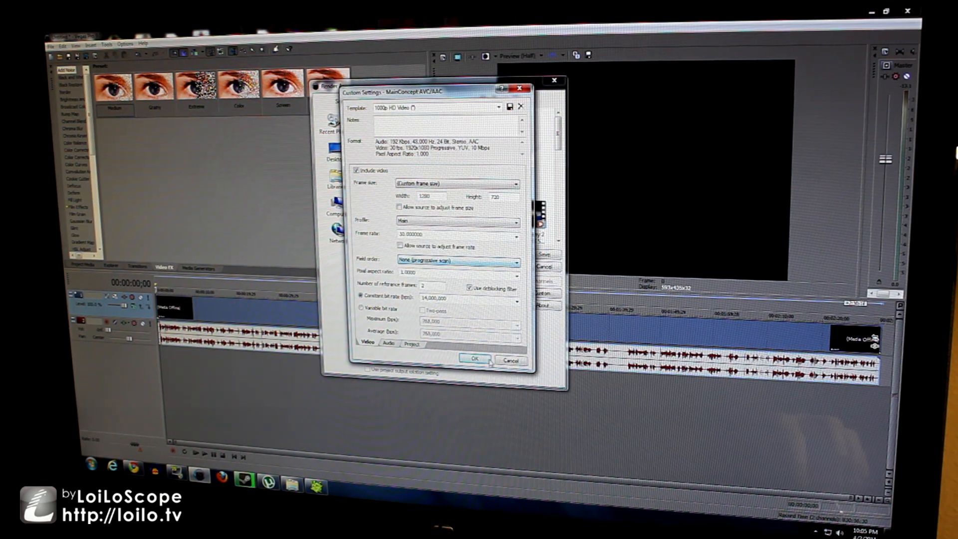
{"action": "left_click", "coordinate": [474, 358]}
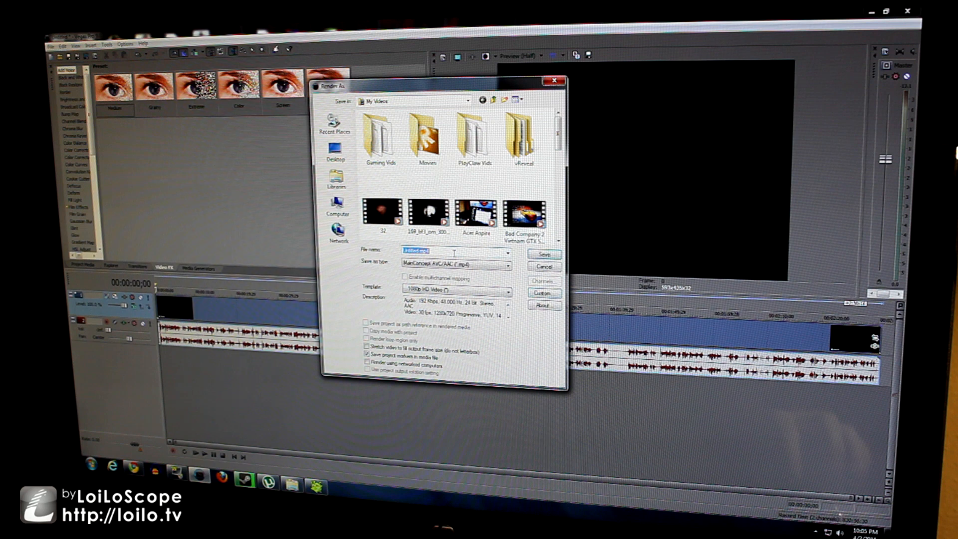
Name the output file 'render cpu 1' and start the CPU render
{"action": "type", "text": "mtheri"}
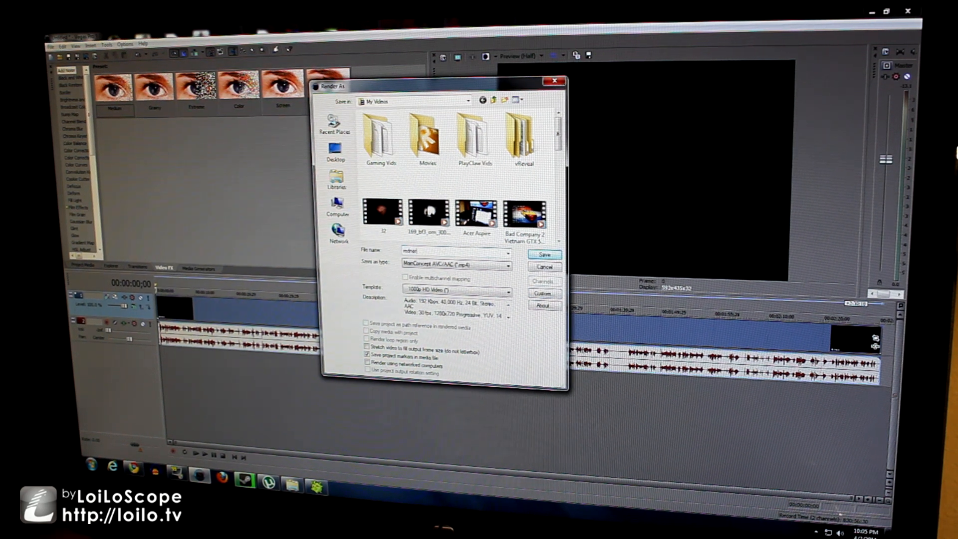
{"action": "type", "text": "render cpu 1"}
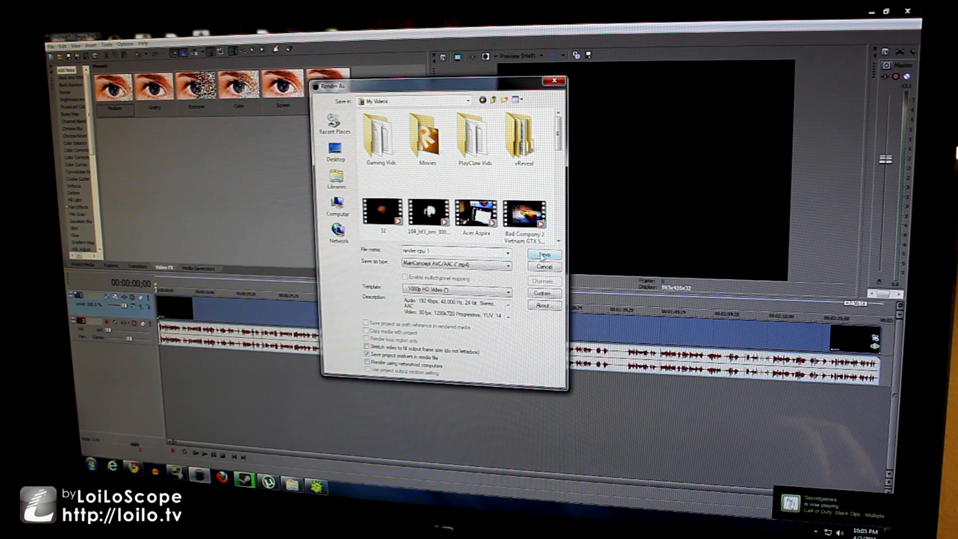
{"action": "left_click", "coordinate": [543, 254]}
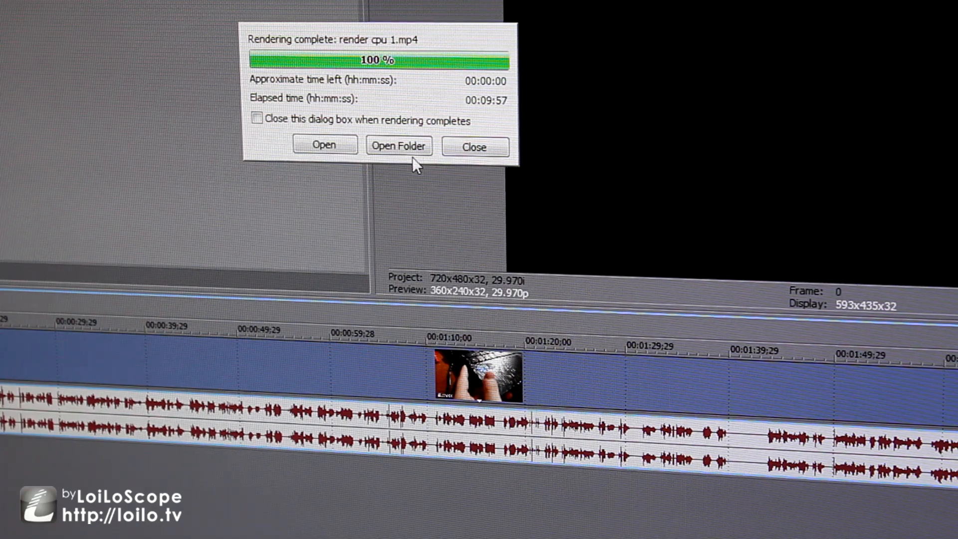
{"action": "mouse_move", "coordinate": [494, 118]}
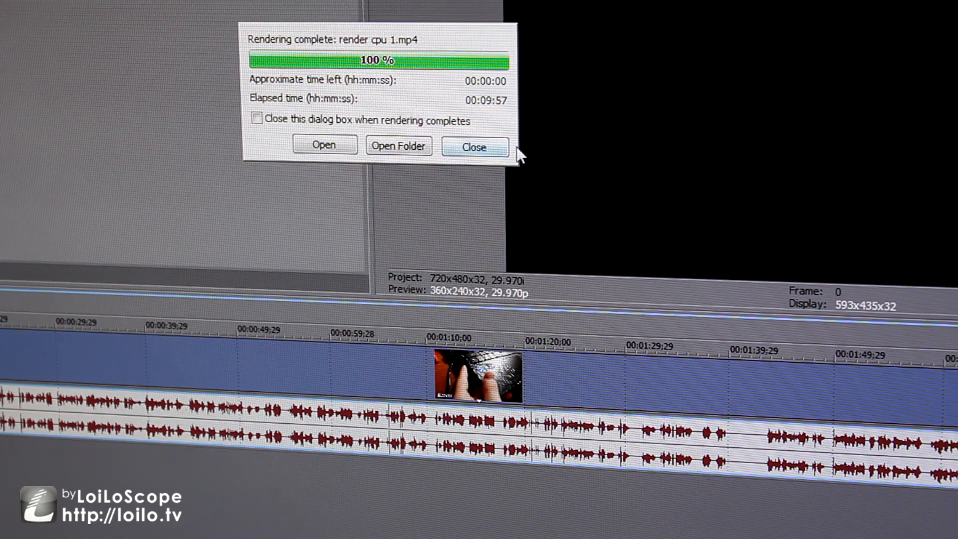
{"action": "mouse_move", "coordinate": [483, 158]}
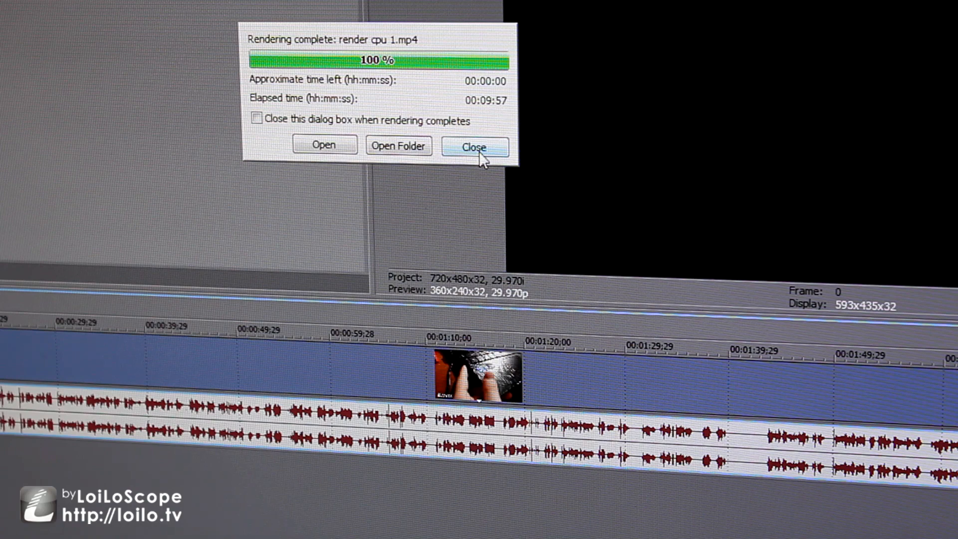
Dismiss the Rendering complete notice after the 9 min 57 s CPU render
{"action": "left_click", "coordinate": [475, 146]}
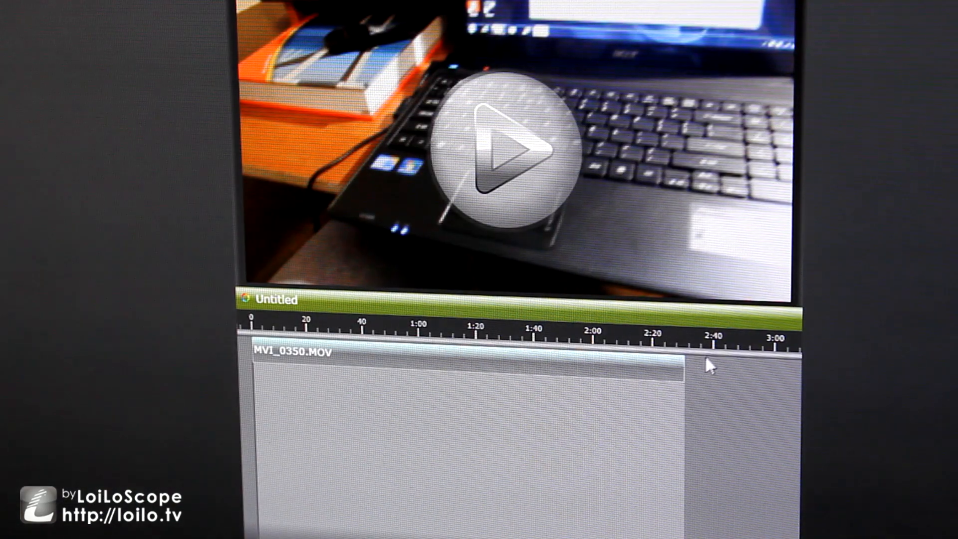
Choose File output for the project and pick the NVIDIA CUDA MP4 format
{"action": "left_click", "coordinate": [512, 150]}
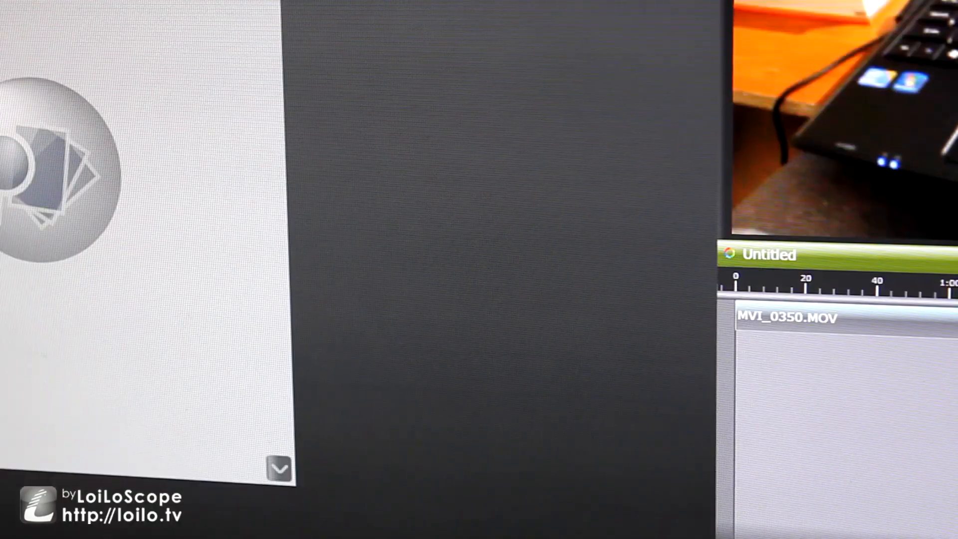
{"action": "left_click", "coordinate": [280, 468]}
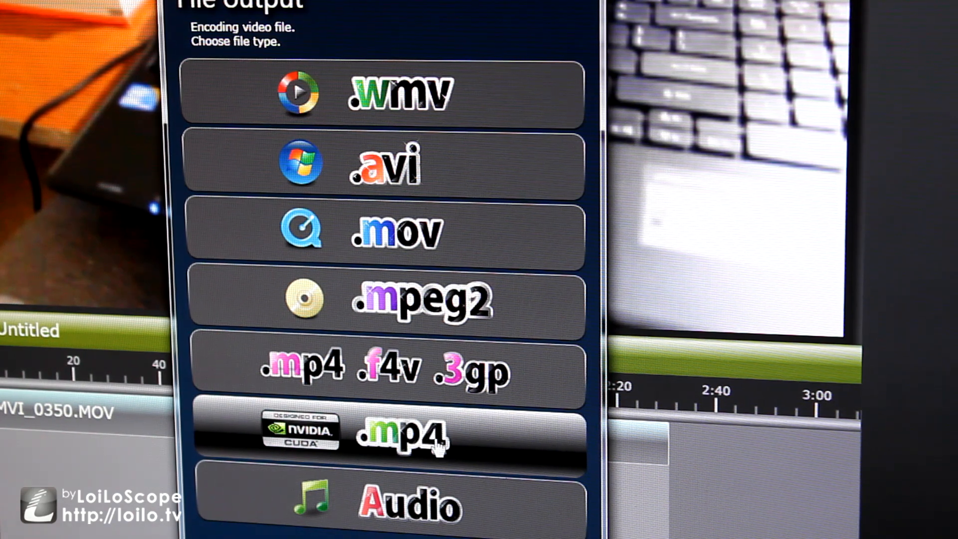
{"action": "left_click", "coordinate": [379, 434]}
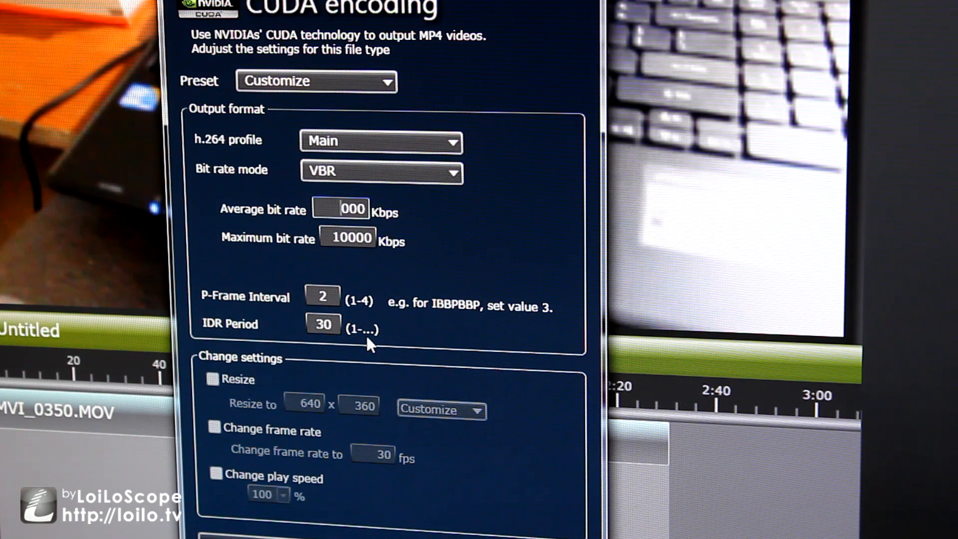
Set the CUDA MP4 average and maximum bit rate to 14000 Kbps
{"action": "type", "text": "10000"}
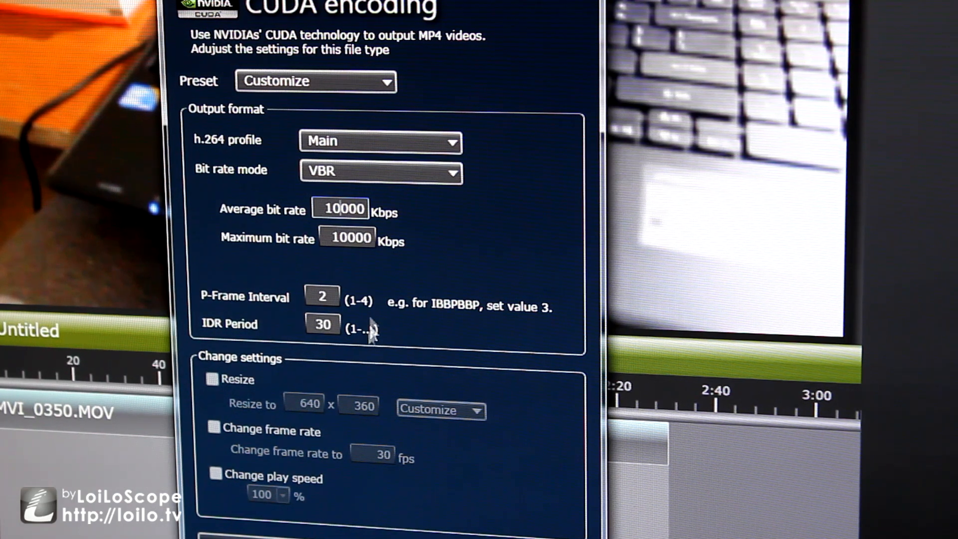
{"action": "mouse_move", "coordinate": [391, 382]}
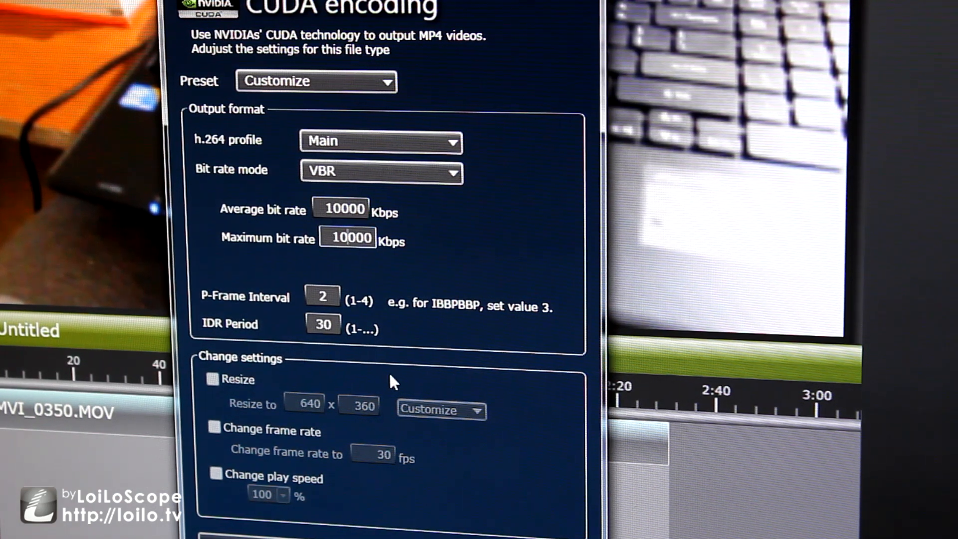
{"action": "type", "text": "14000"}
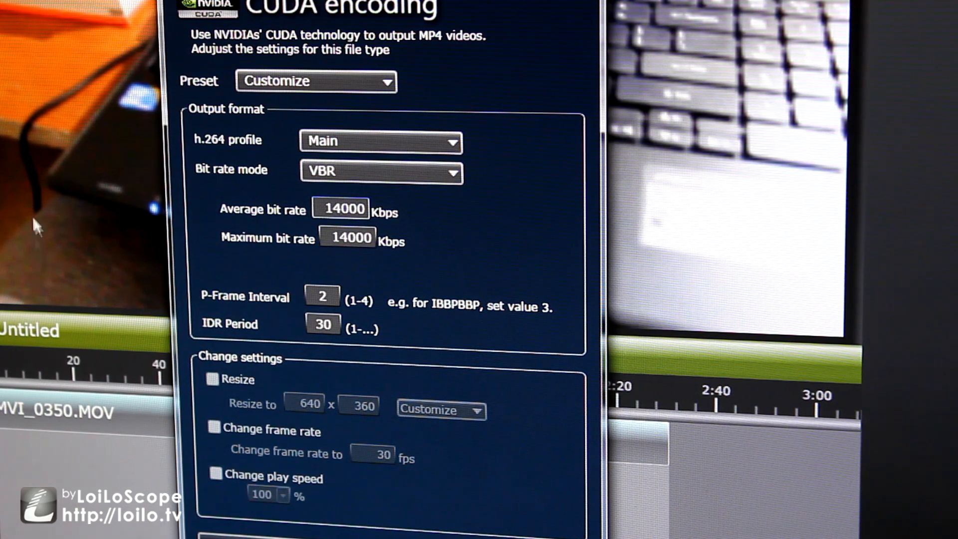
{"action": "left_click", "coordinate": [381, 171]}
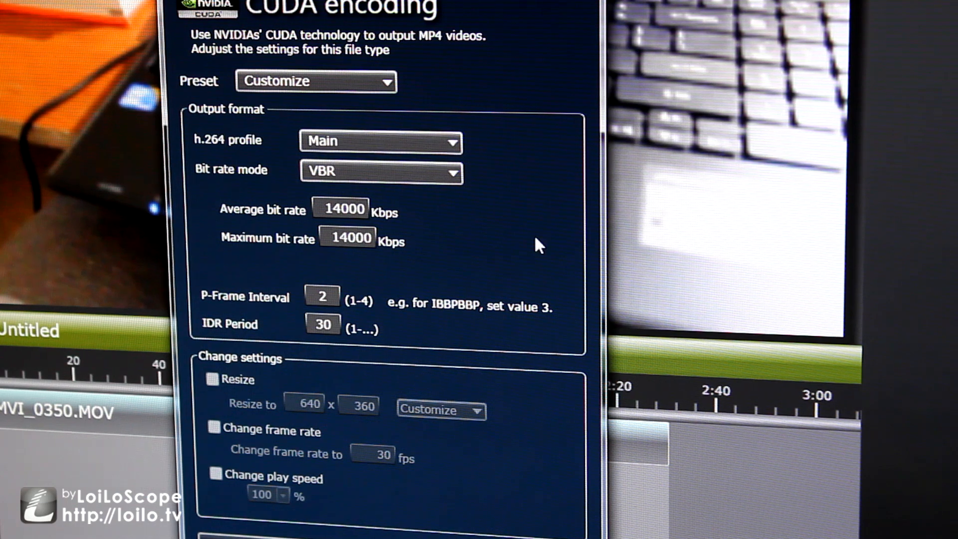
{"action": "mouse_move", "coordinate": [552, 498]}
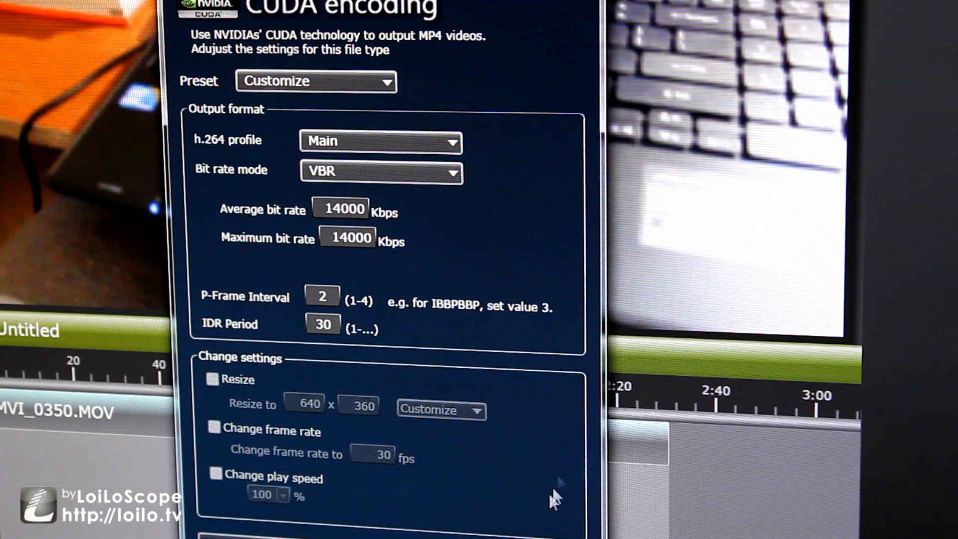
{"action": "mouse_move", "coordinate": [296, 439]}
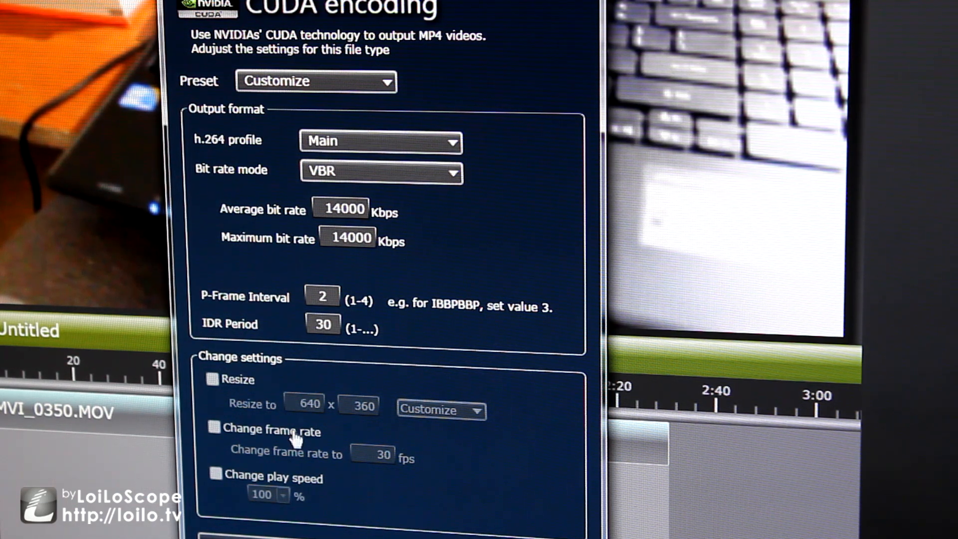
Resize output to 1280 x 720 at 30 fps, keeping the original play speed
{"action": "left_click", "coordinate": [440, 409]}
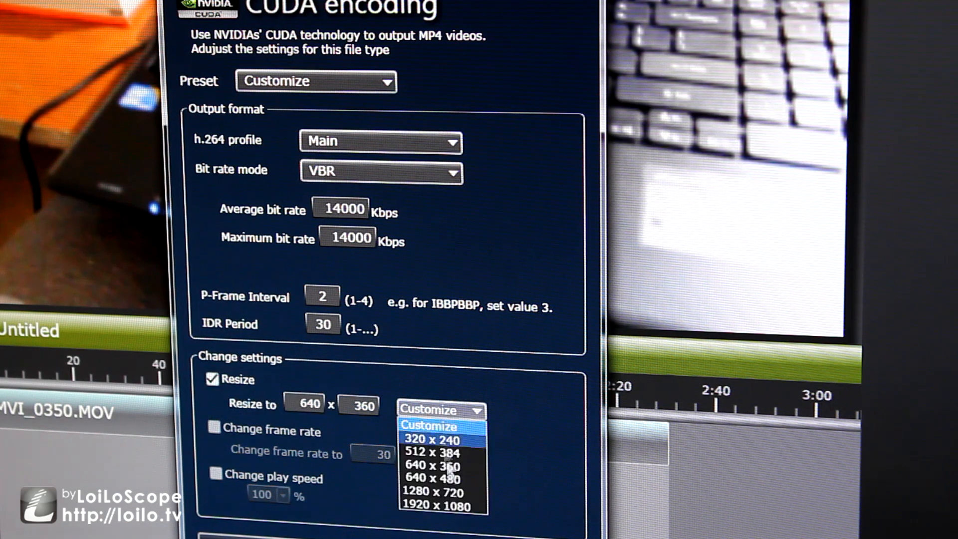
{"action": "left_click", "coordinate": [431, 492]}
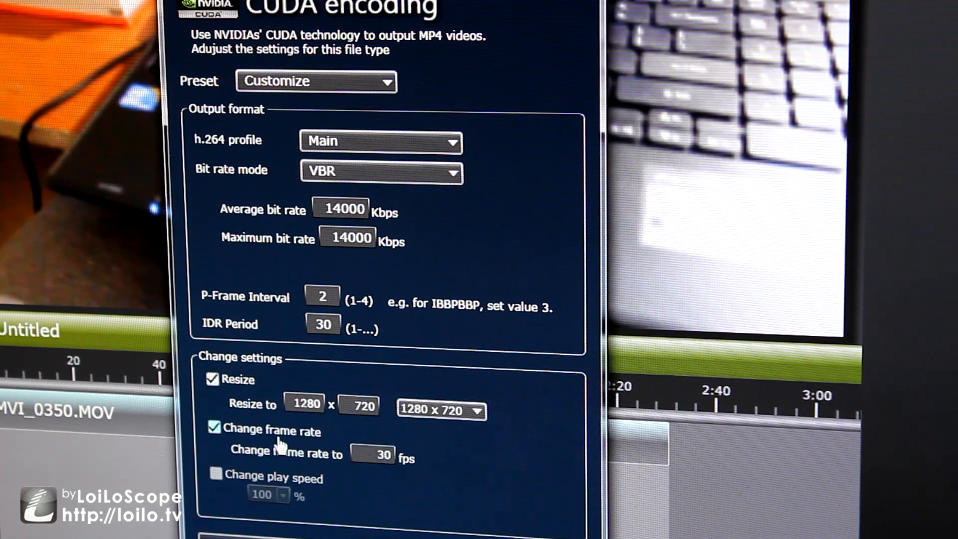
{"action": "left_click", "coordinate": [213, 474]}
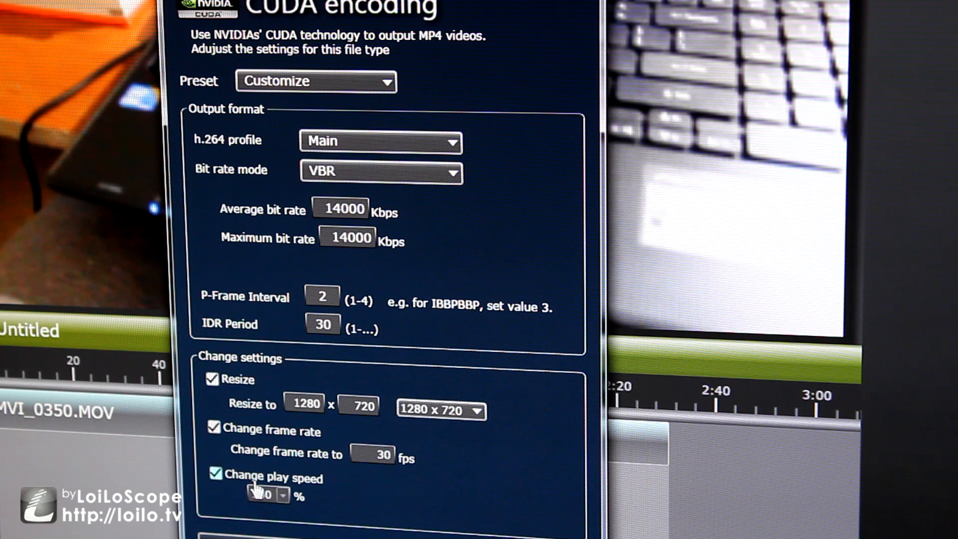
{"action": "left_click", "coordinate": [213, 475]}
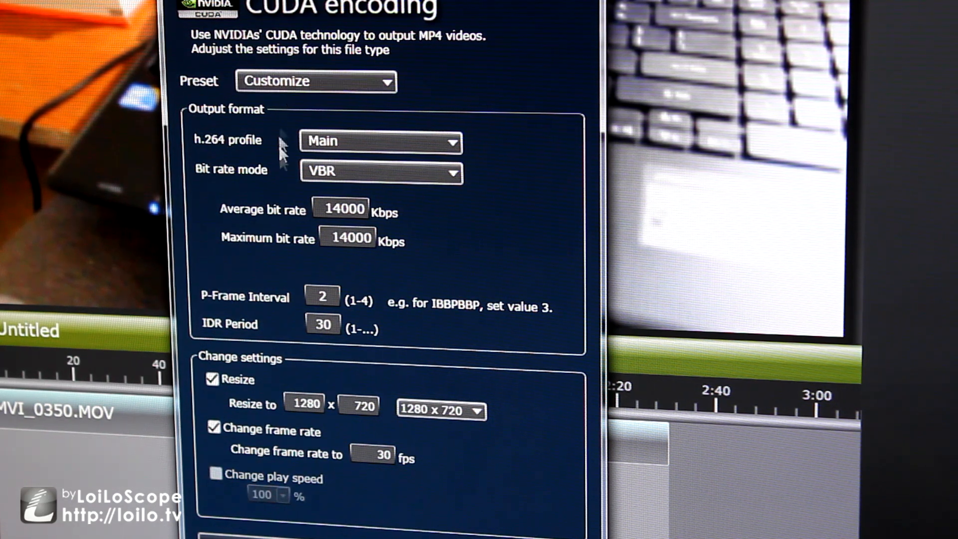
{"action": "mouse_move", "coordinate": [422, 51]}
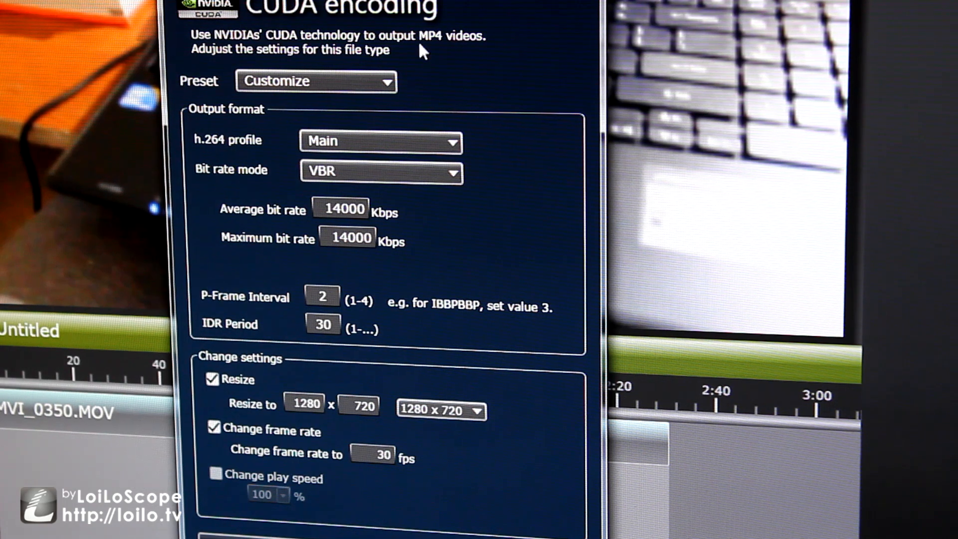
{"action": "mouse_move", "coordinate": [281, 178]}
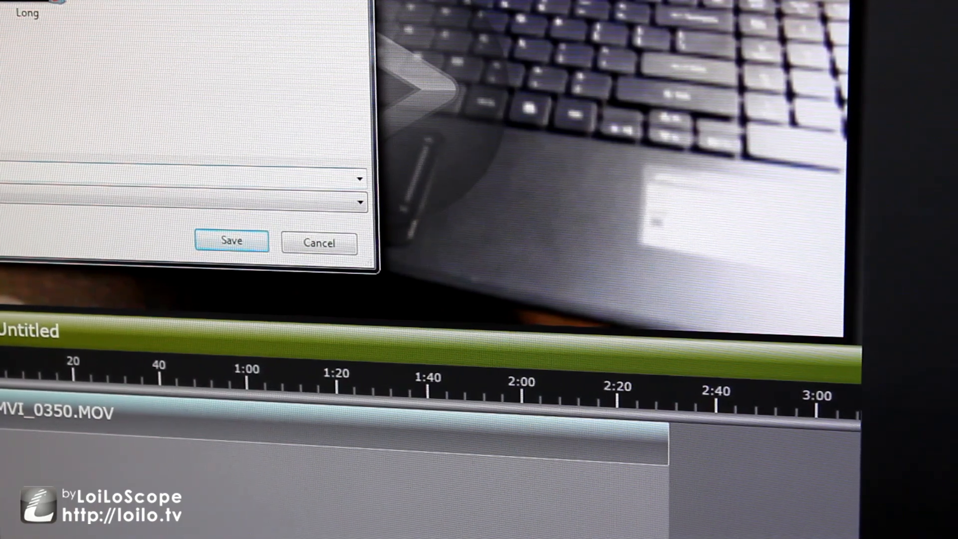
Save the CUDA MP4 to the chosen folder and file name so the export runs
{"action": "left_click", "coordinate": [231, 241]}
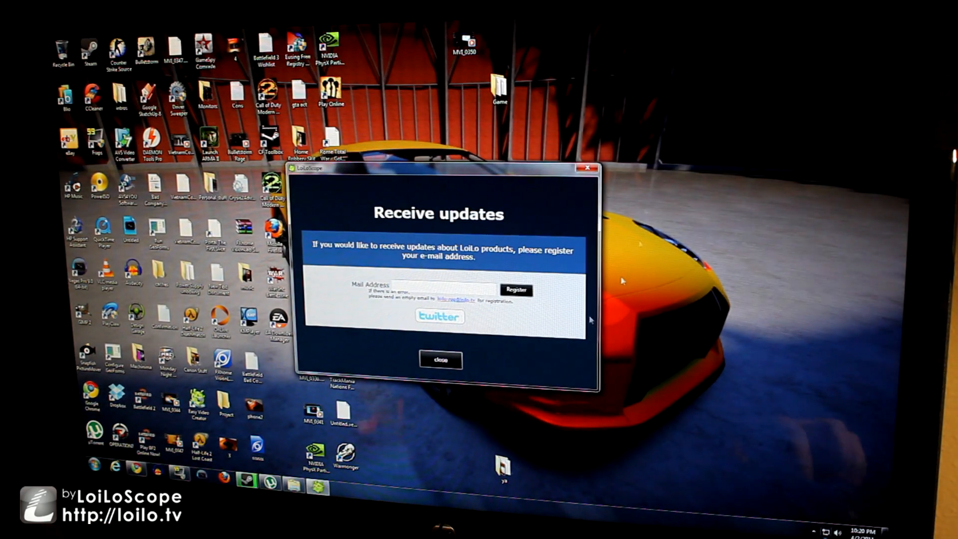
Close the Receive updates registration prompt, leaving the desktop
{"action": "left_click", "coordinate": [440, 359]}
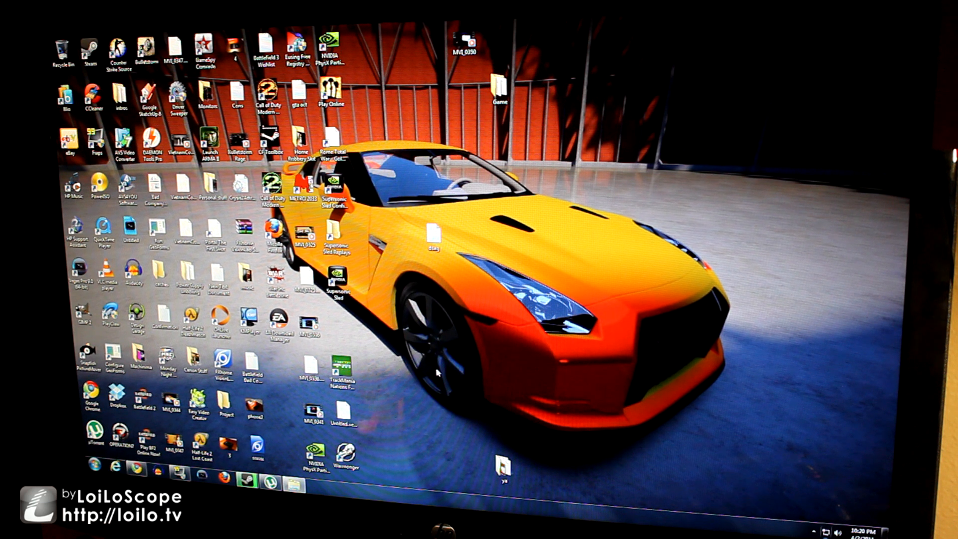
{"action": "mouse_move", "coordinate": [426, 366]}
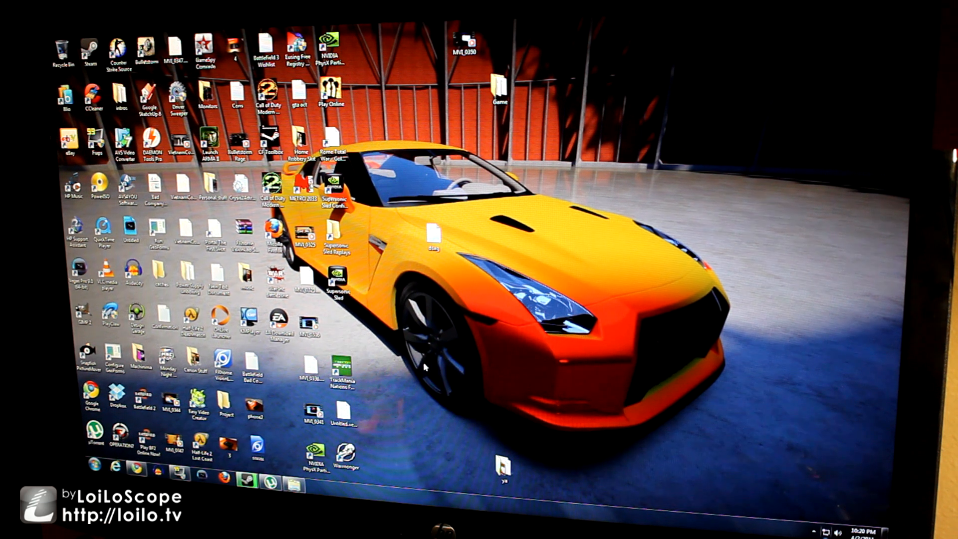